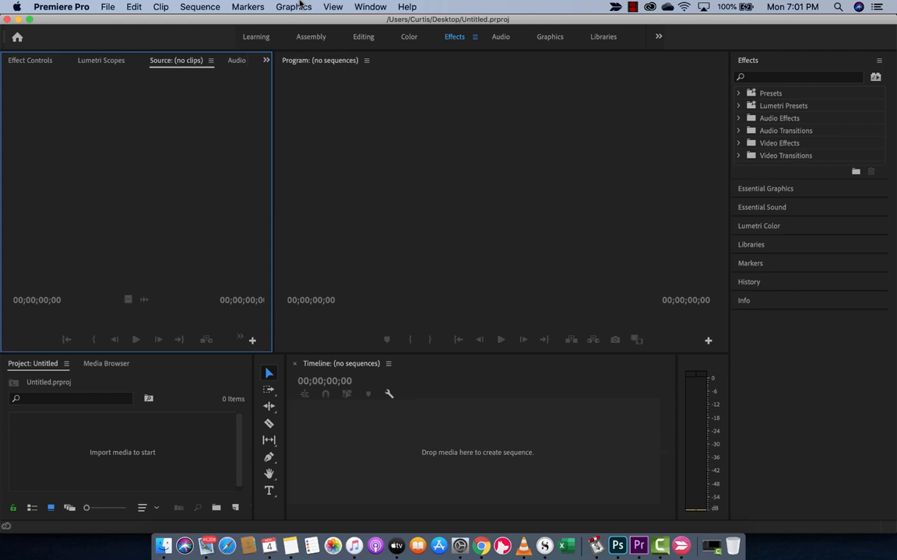
- Reveal the File menu's New choices, including a new project
click(108, 6)
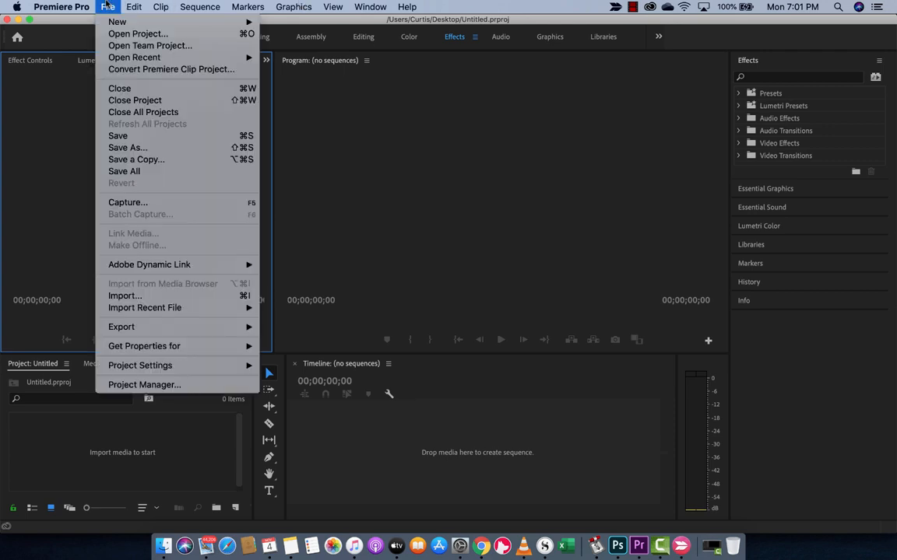
mouse_move(117, 22)
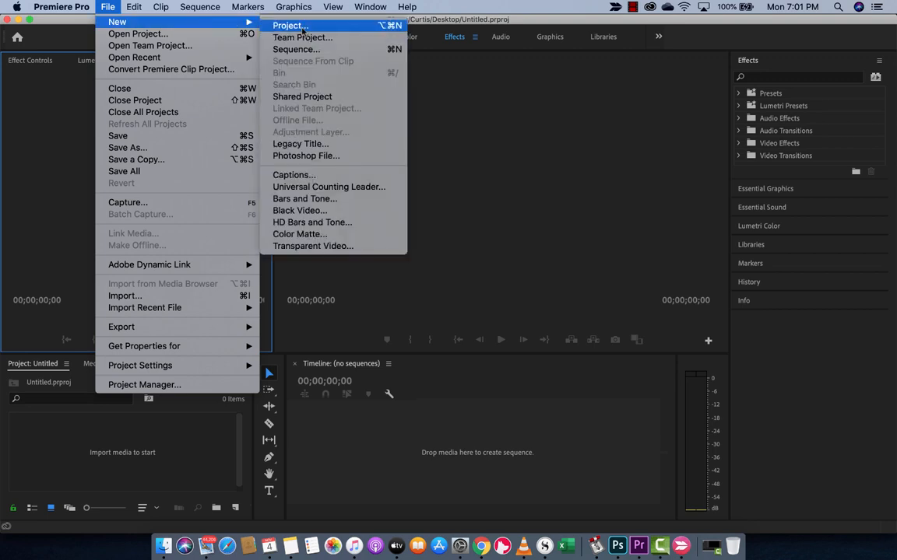
- Start a new project, bringing up the New Project dialog named Untitled with default settings
click(289, 25)
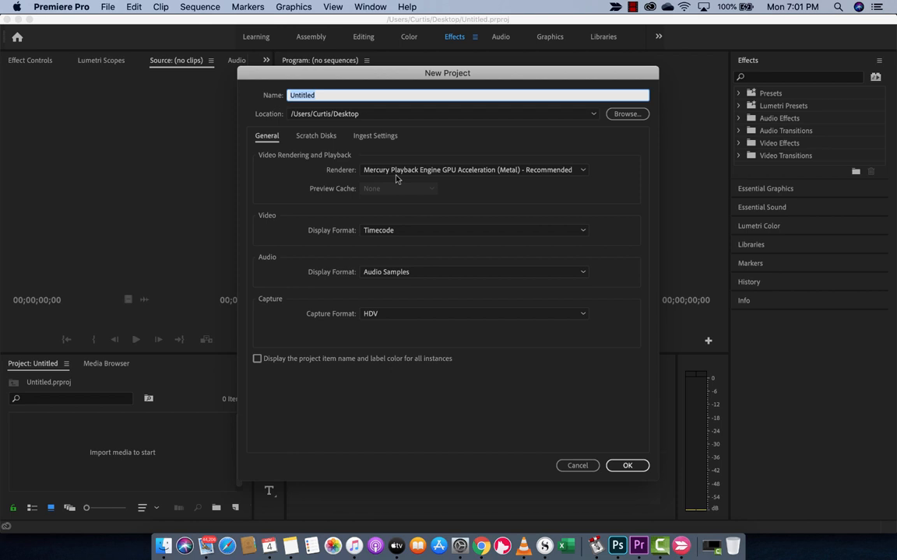
mouse_move(397, 178)
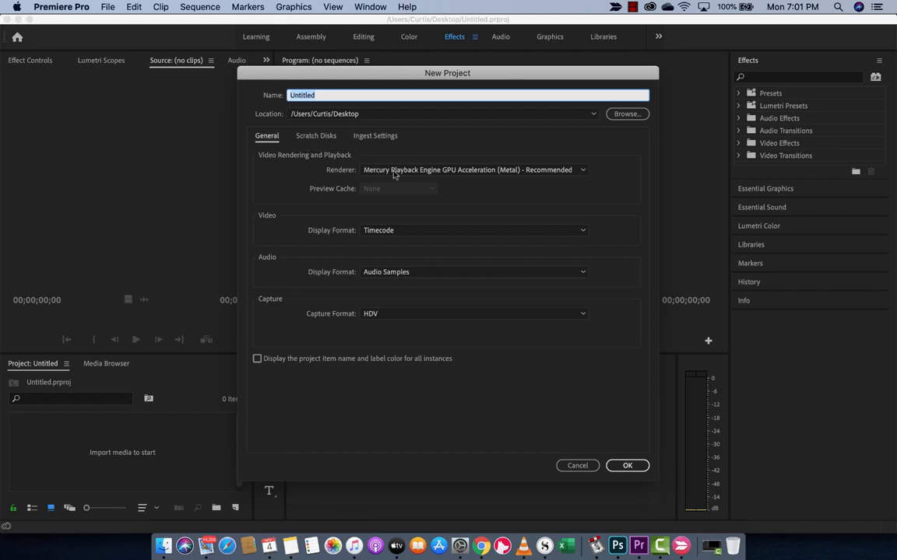
click(475, 169)
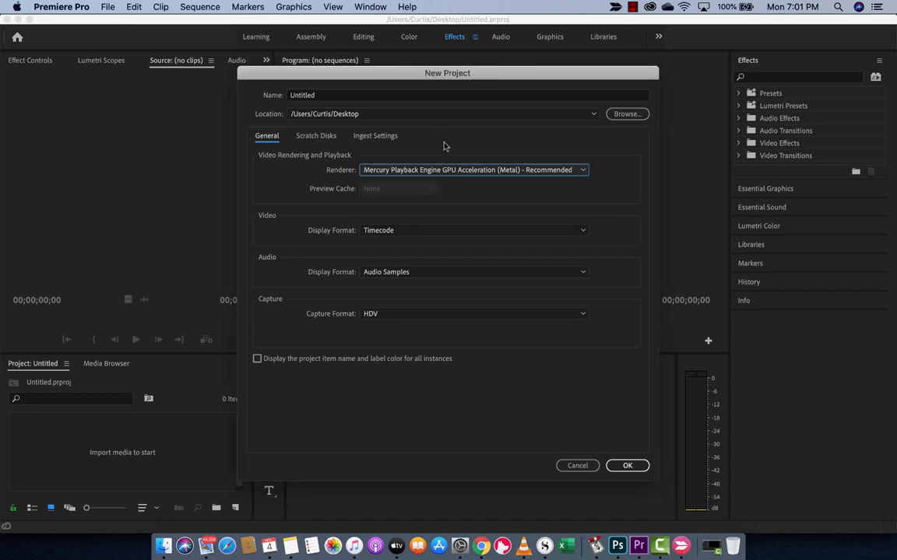
click(473, 170)
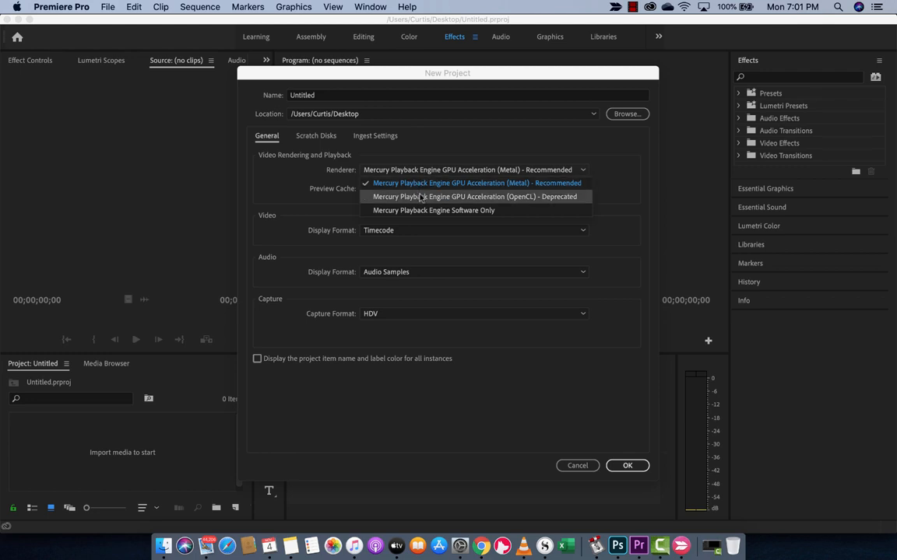
click(476, 182)
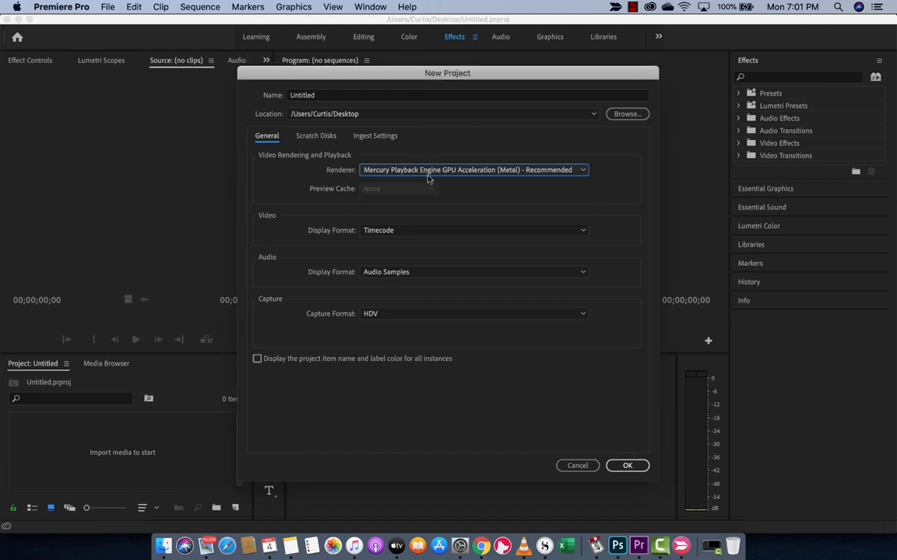
click(474, 169)
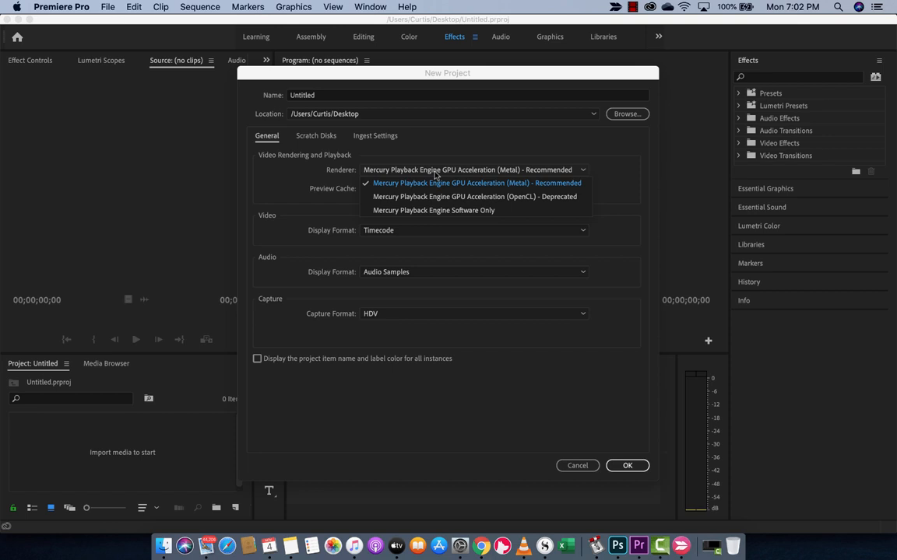
mouse_move(436, 174)
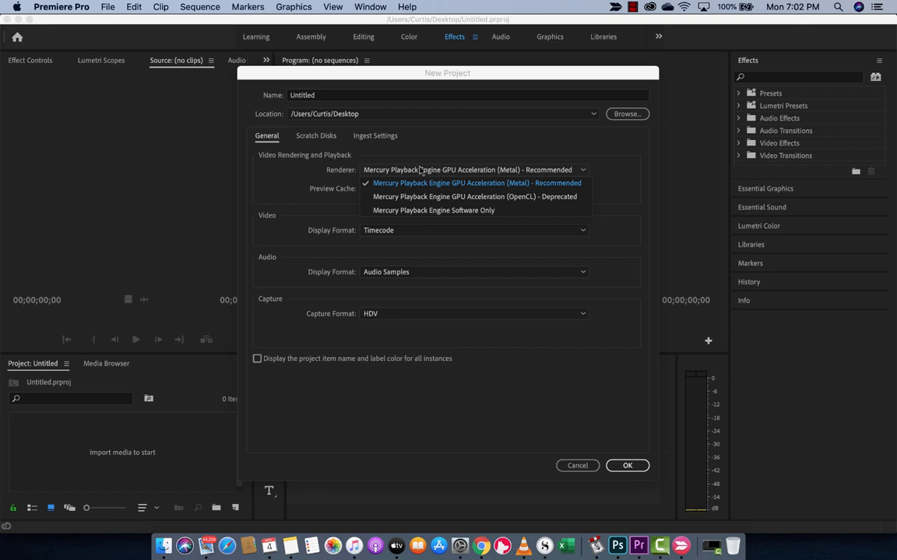
mouse_move(323, 165)
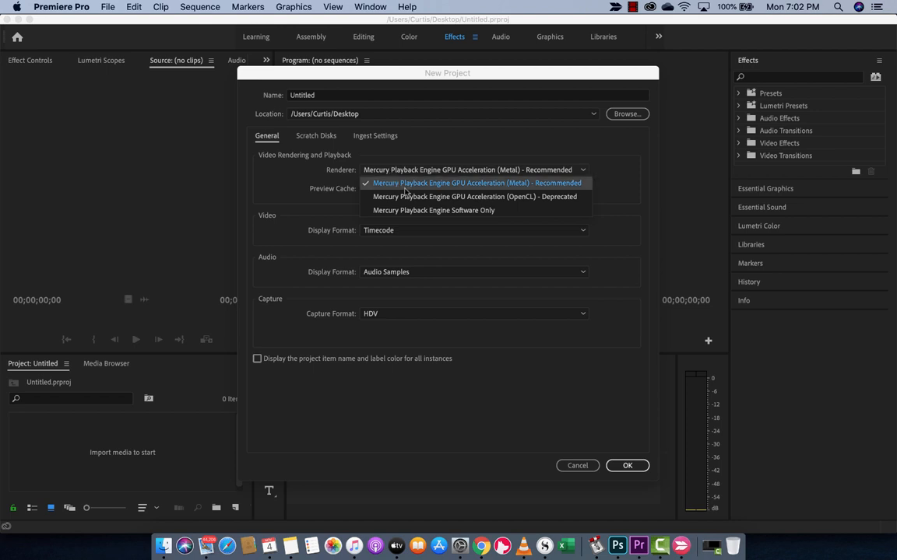
click(475, 184)
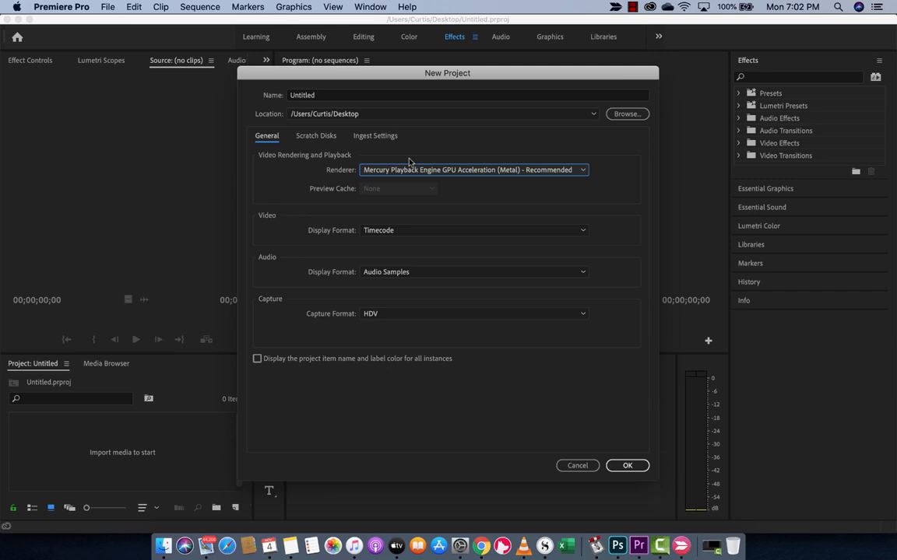
mouse_move(615, 7)
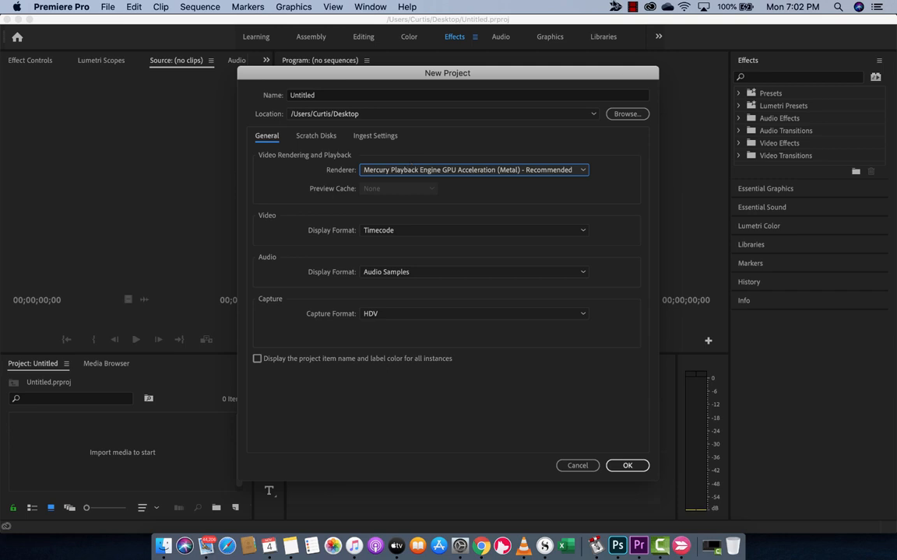